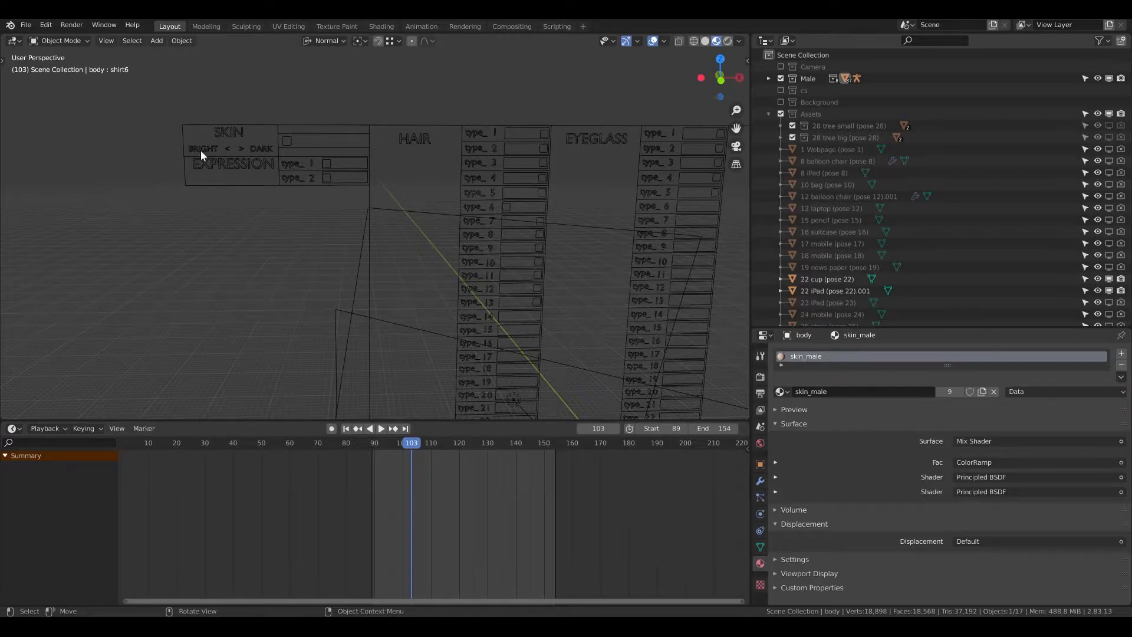
mouse_move(258, 157)
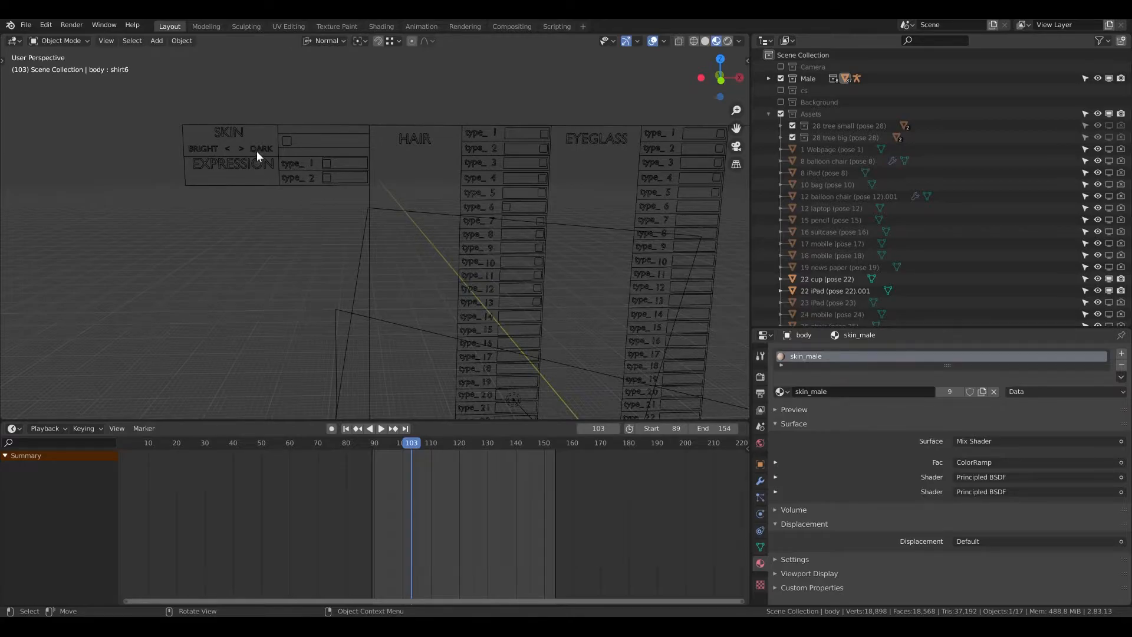
mouse_move(587, 336)
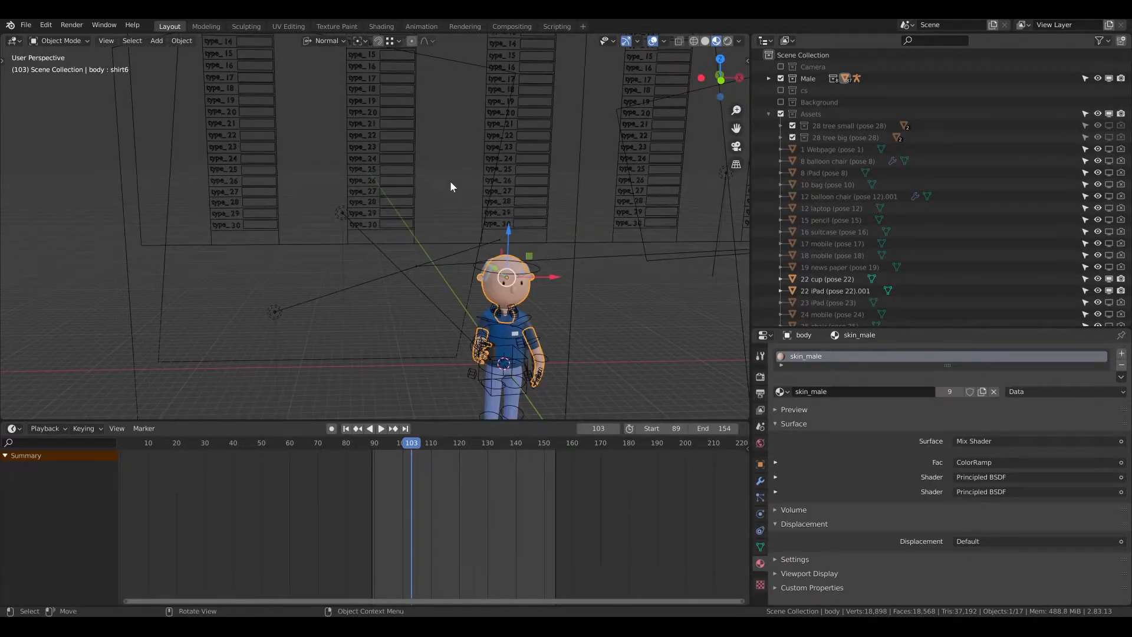
- Scroll Material Properties down to the second Principled BSDF showing its peach base colour
scroll(down, 3)
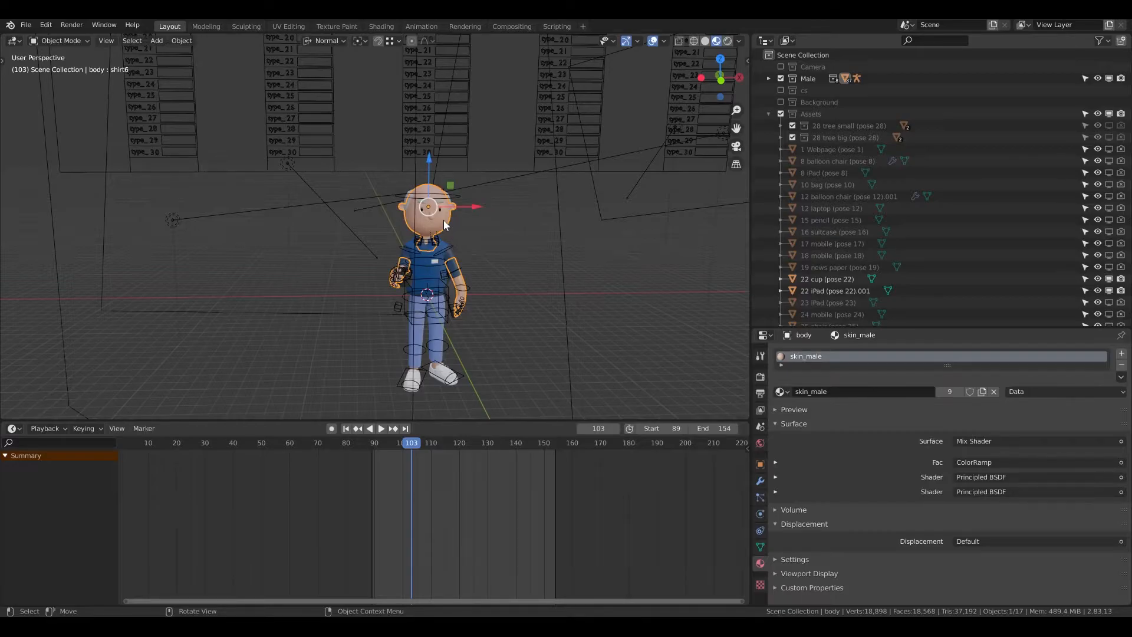
mouse_move(760, 563)
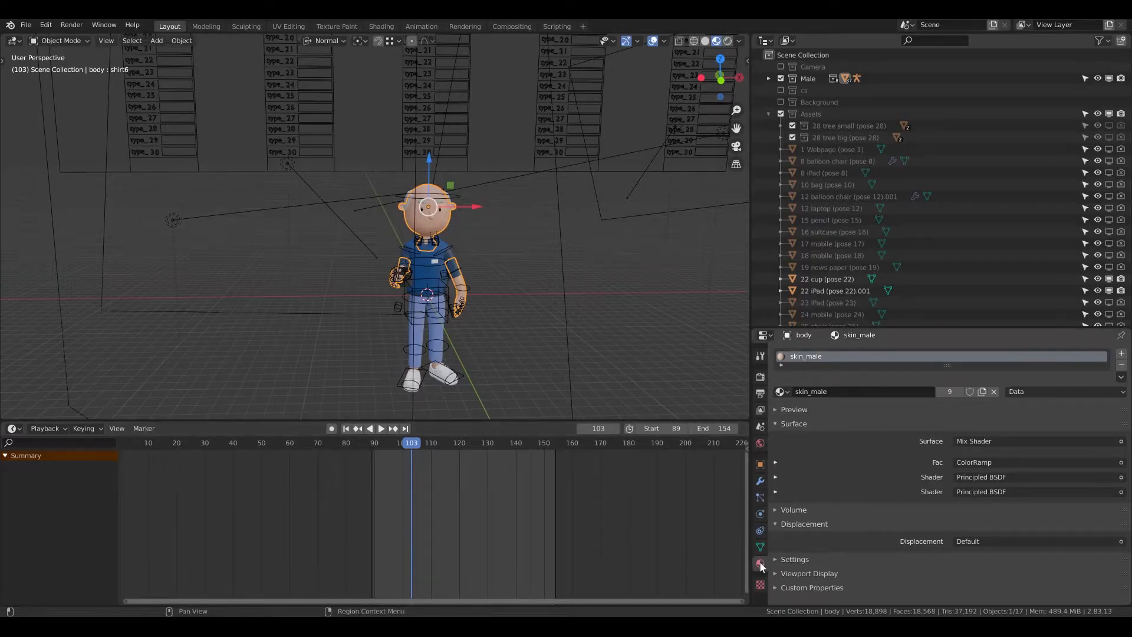
mouse_move(804, 364)
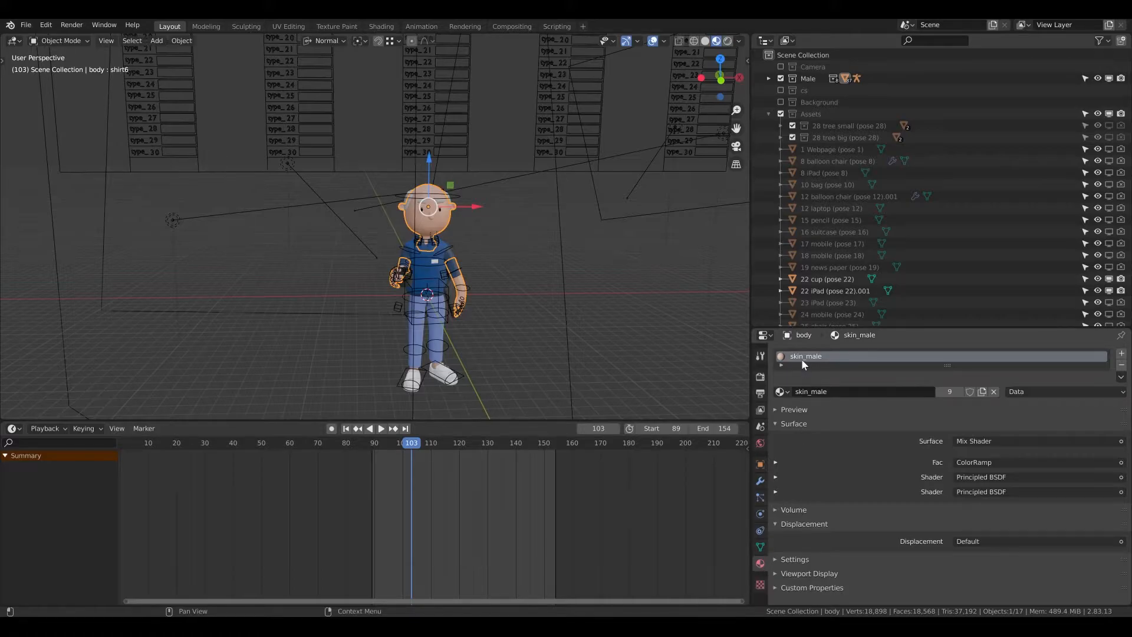
mouse_move(805, 361)
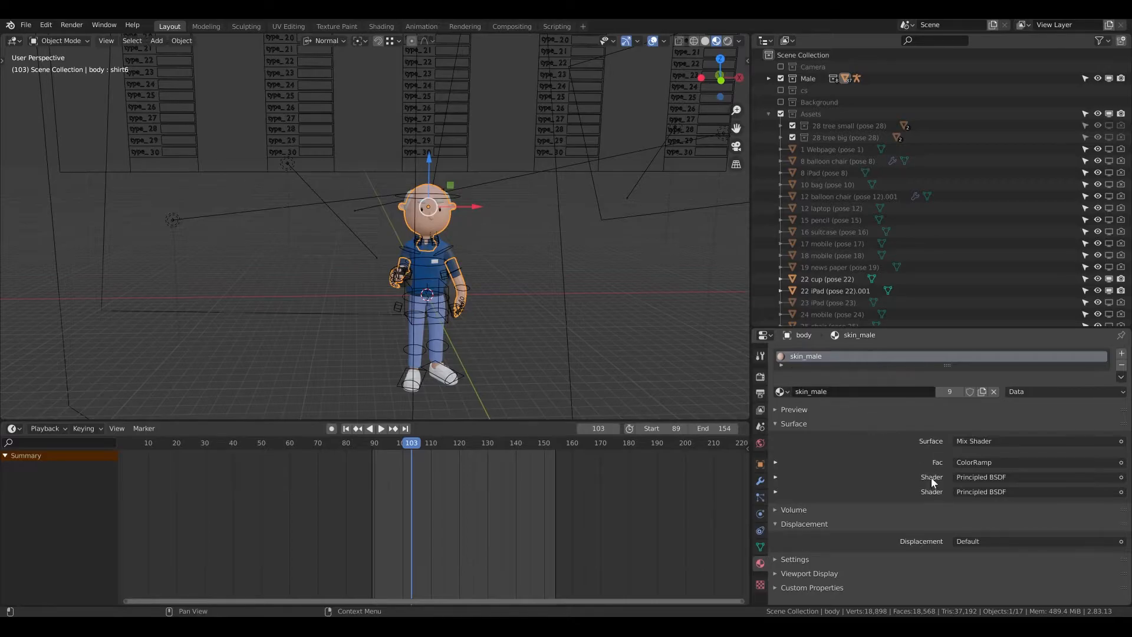
mouse_move(792, 485)
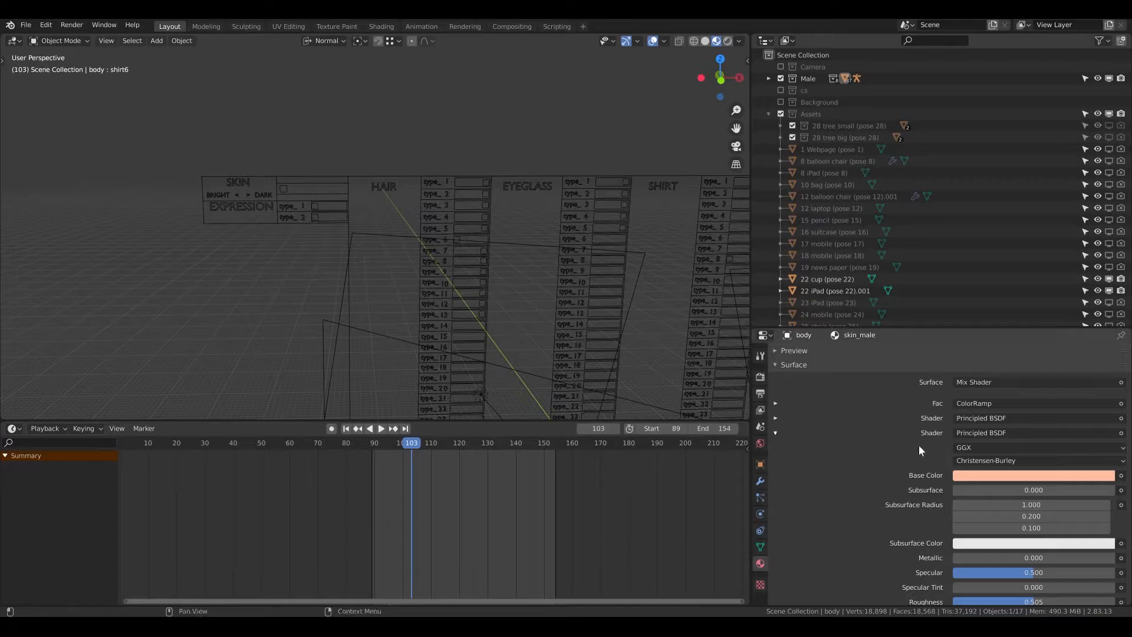
- Set the second shader's Base Color to light blue, then select the rig's control board
click(1033, 475)
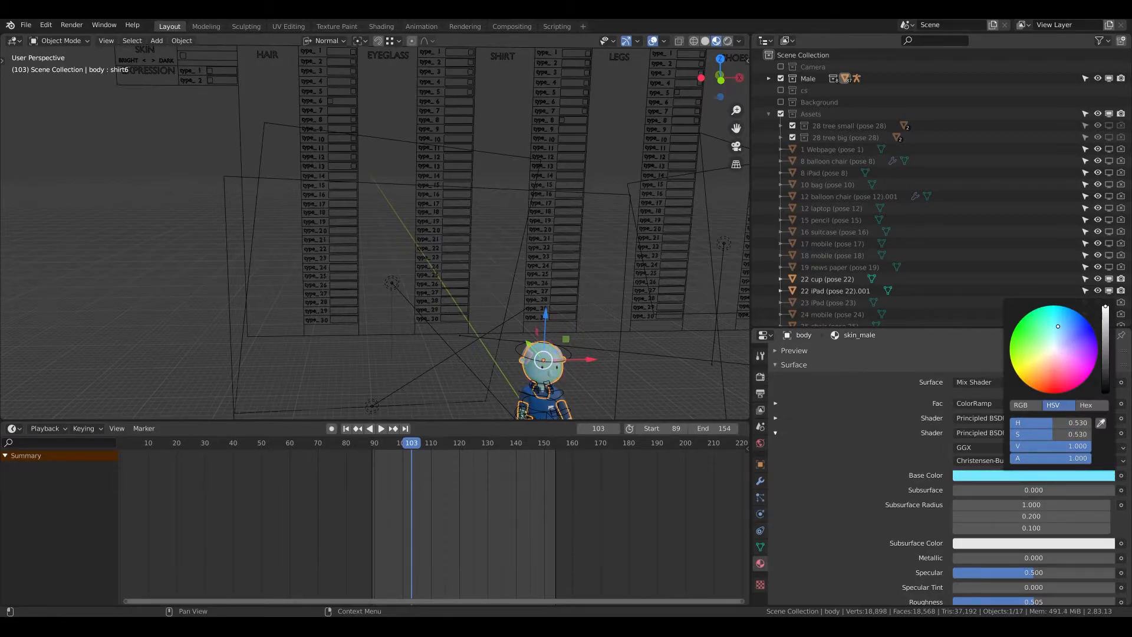
click(59, 41)
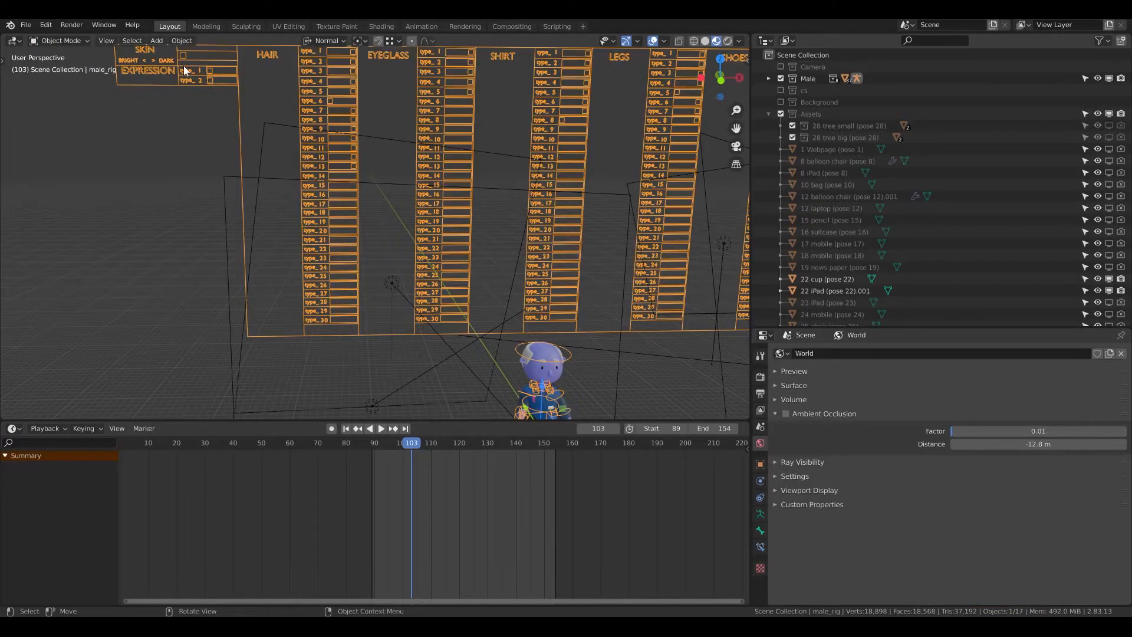
- In Pose Mode, grab the rig's skin slider and drag it toward the blue tone
click(61, 41)
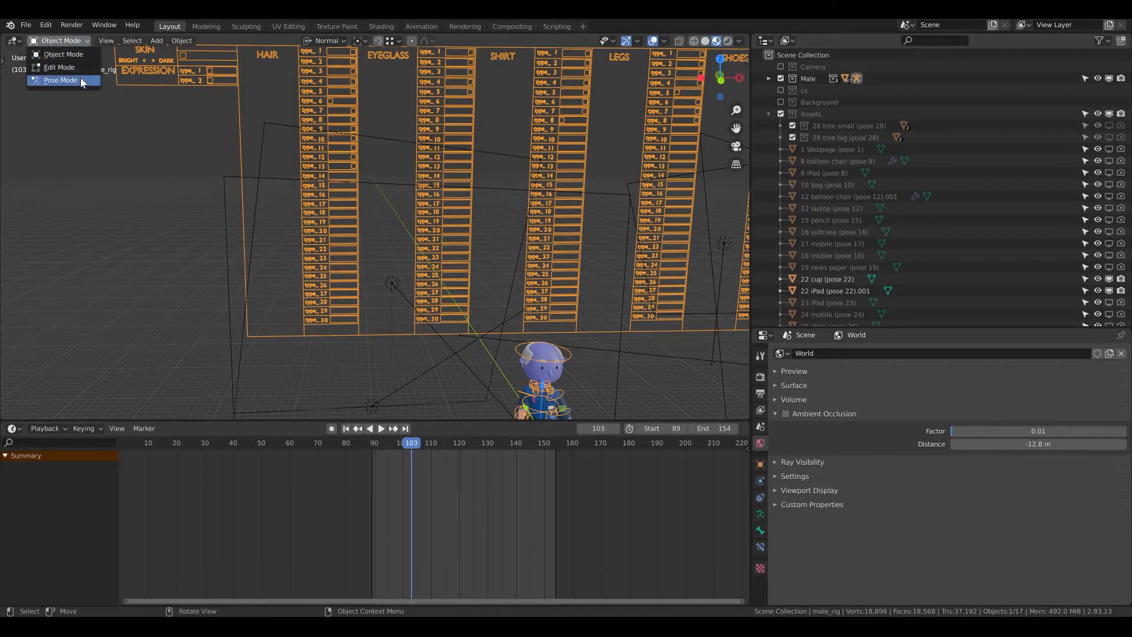
click(61, 80)
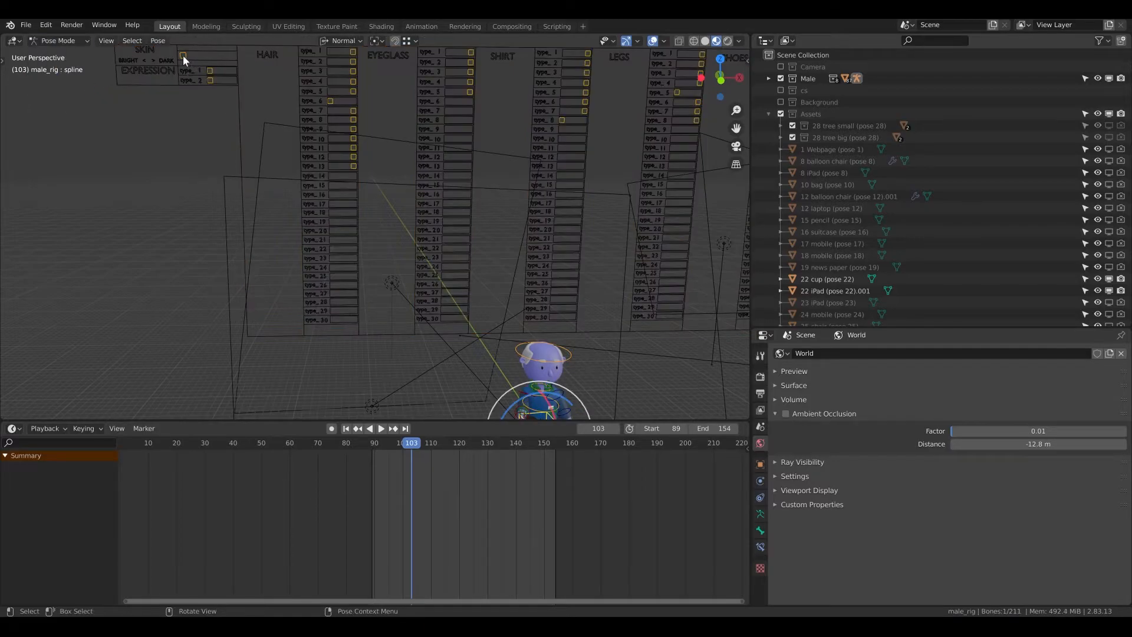
click(184, 59)
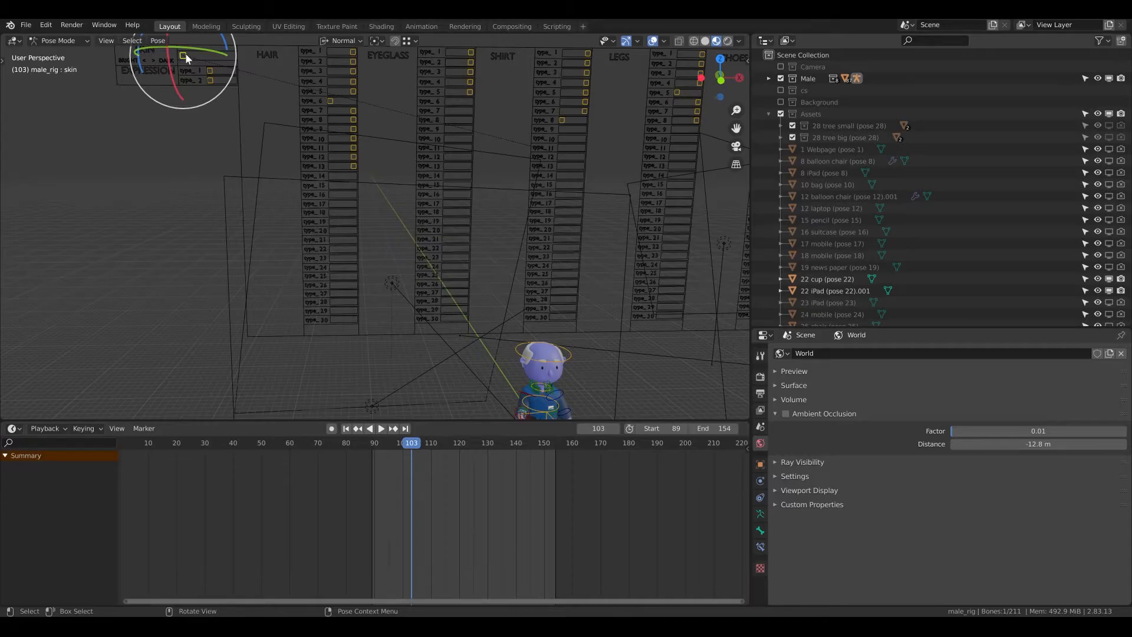
mouse_move(183, 57)
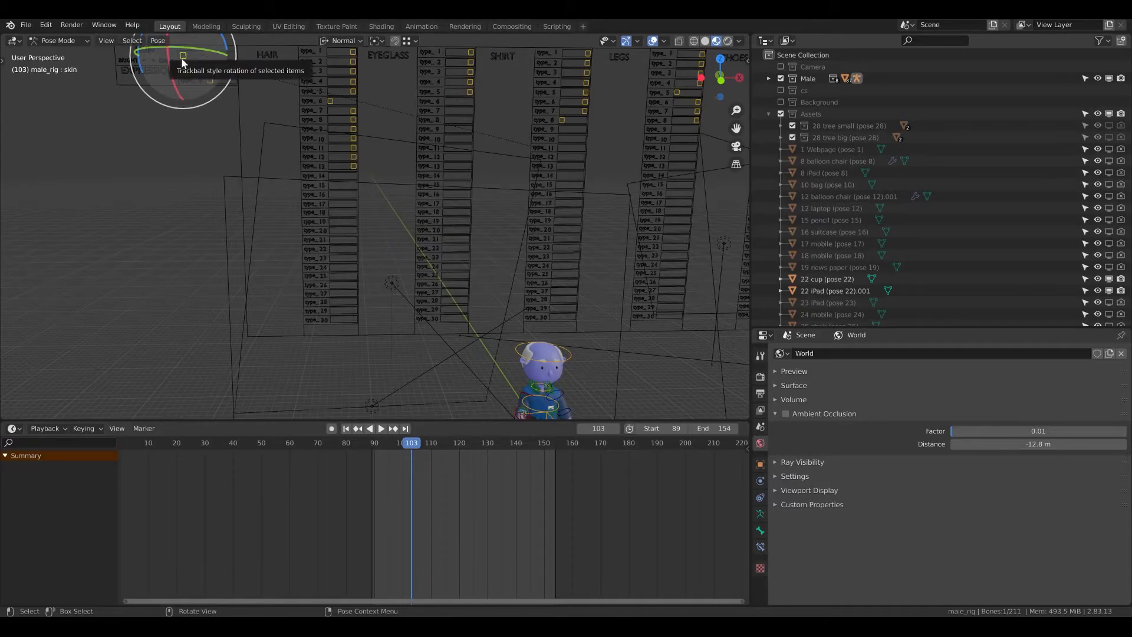
key(g)
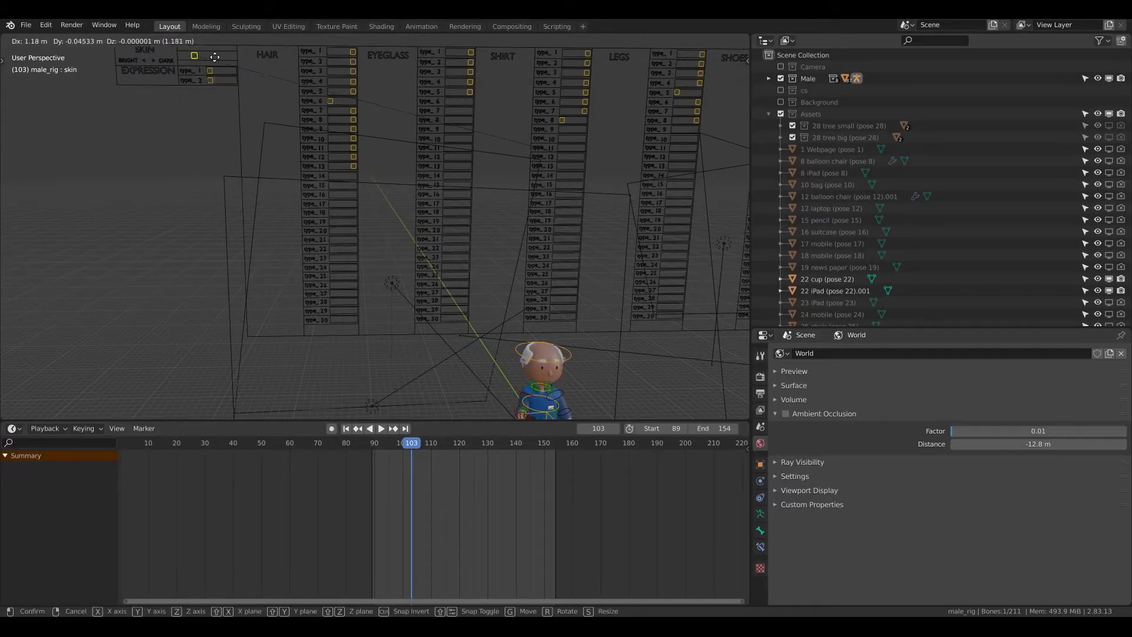
mouse_move(183, 62)
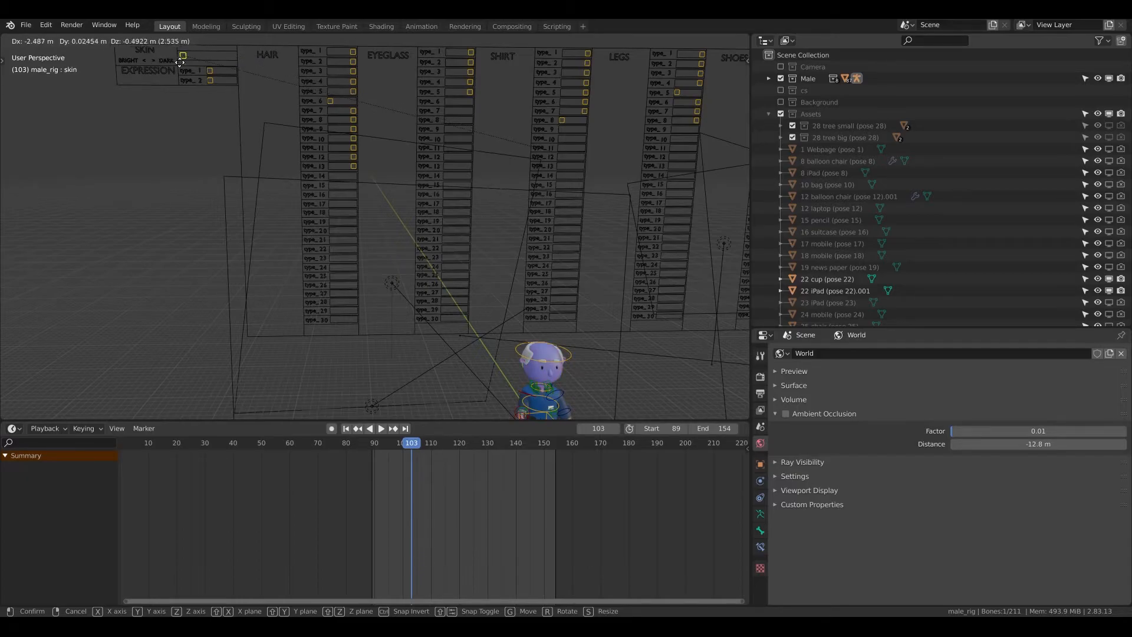
mouse_move(179, 61)
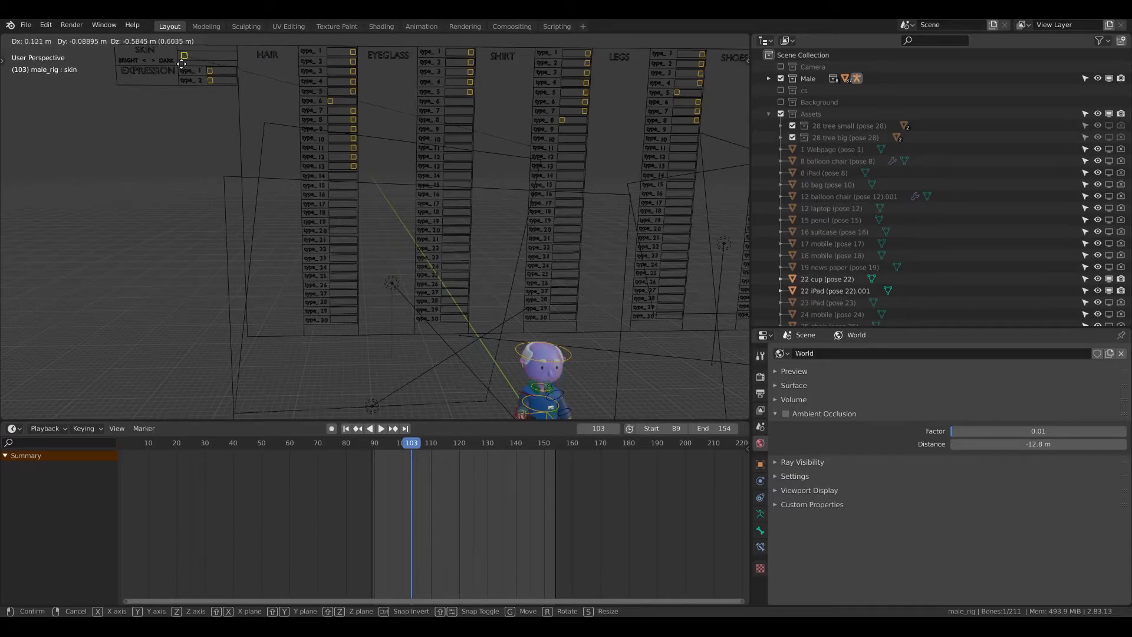
mouse_move(183, 63)
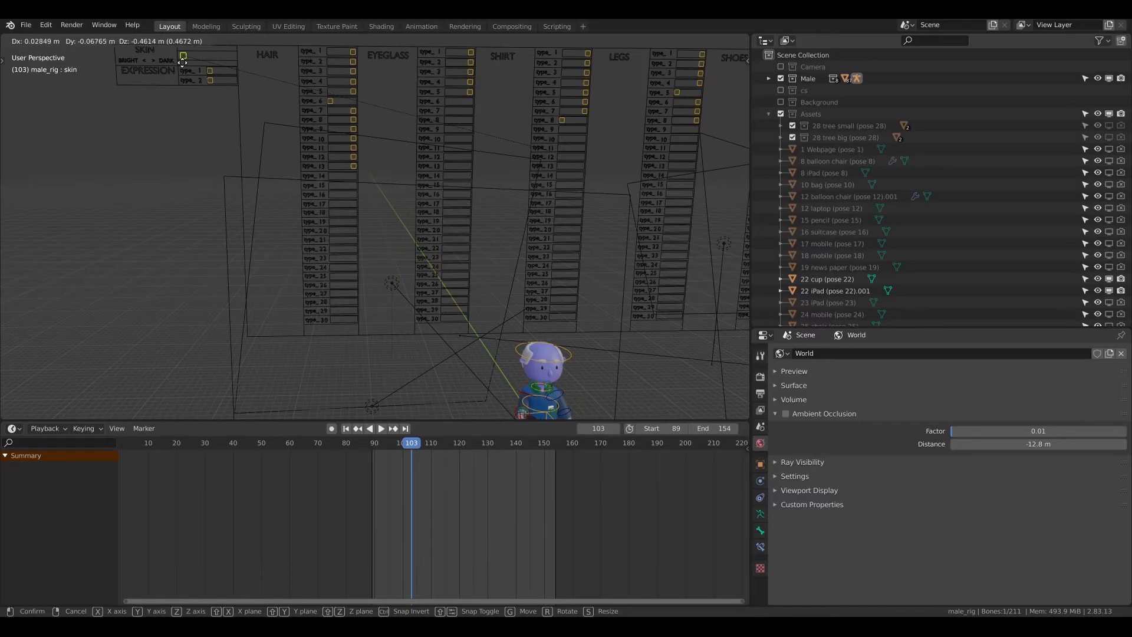
mouse_move(196, 56)
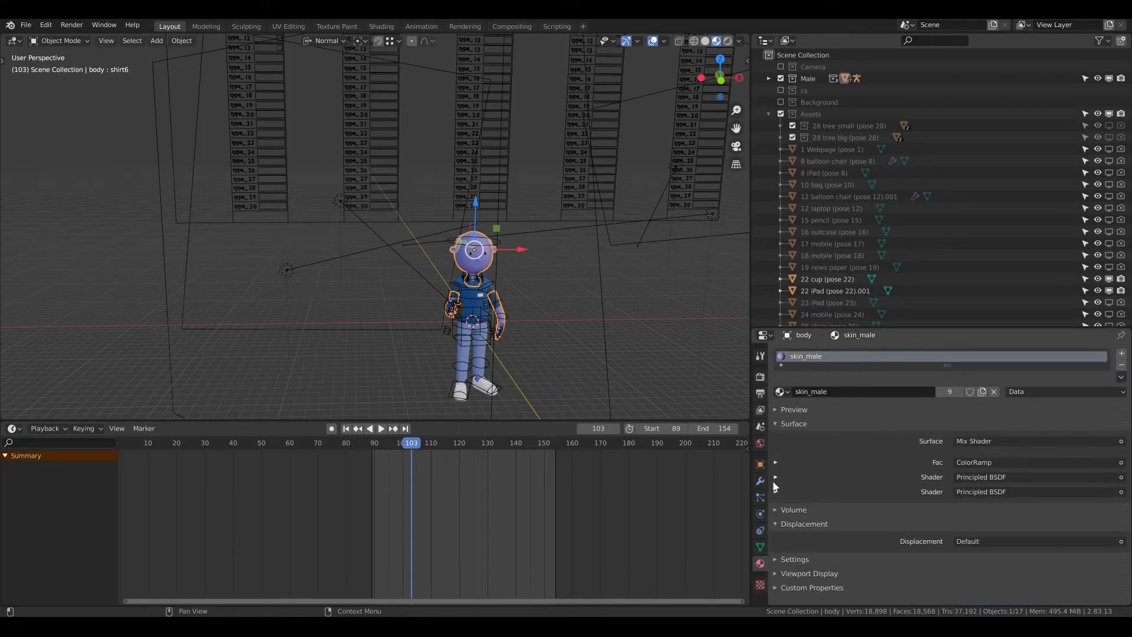
- Set the second skin shader's Base Color to pale pink, then select the control board
click(776, 492)
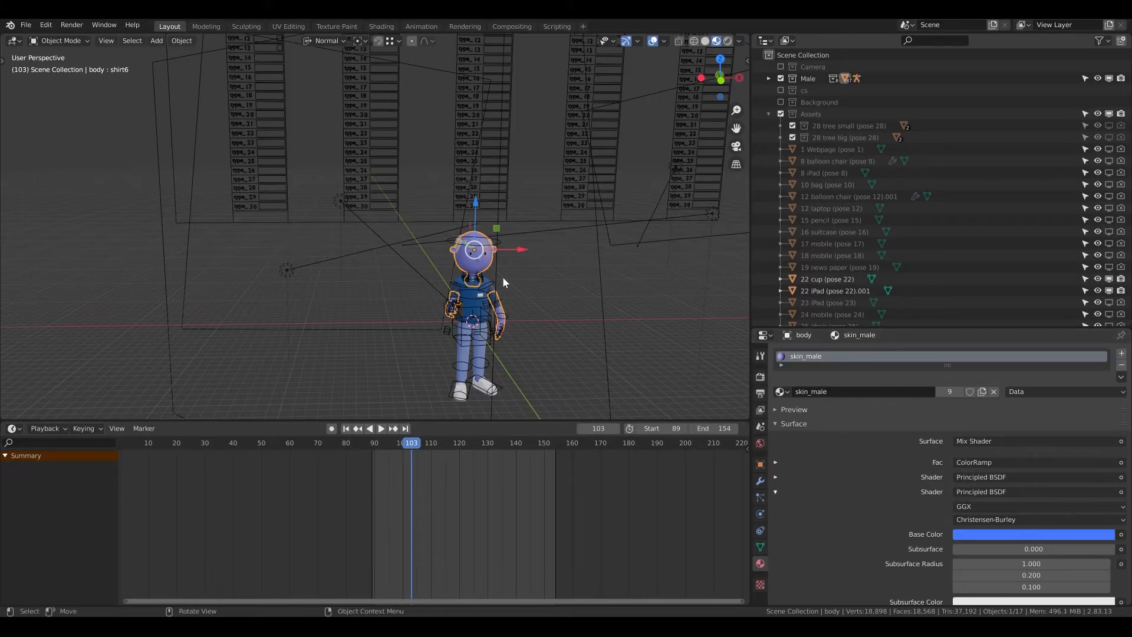
click(1033, 533)
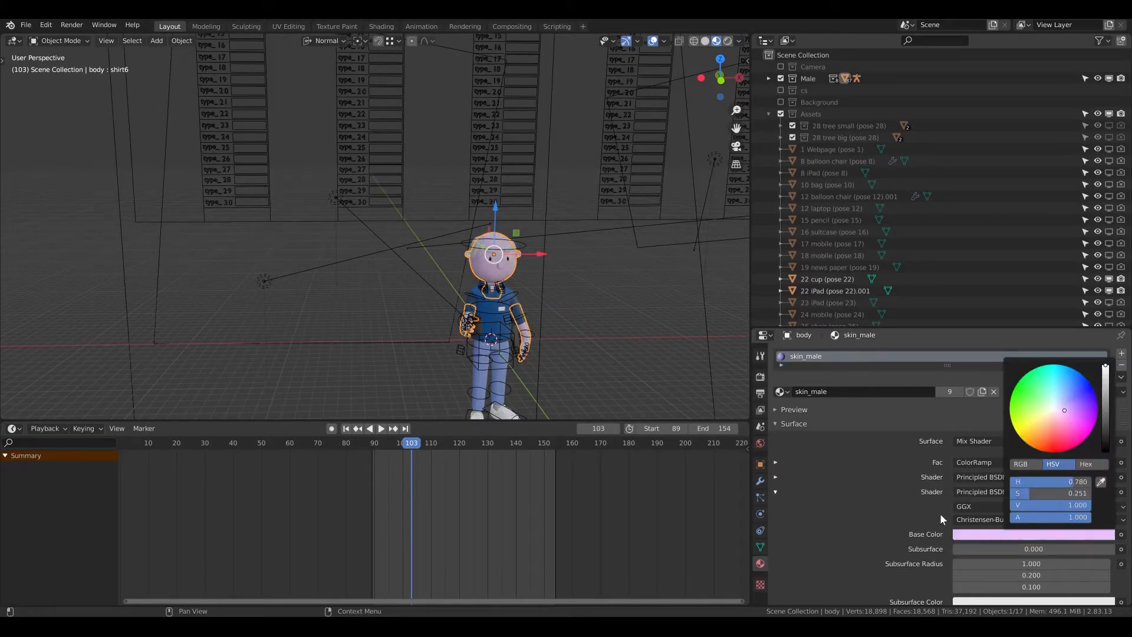
click(775, 492)
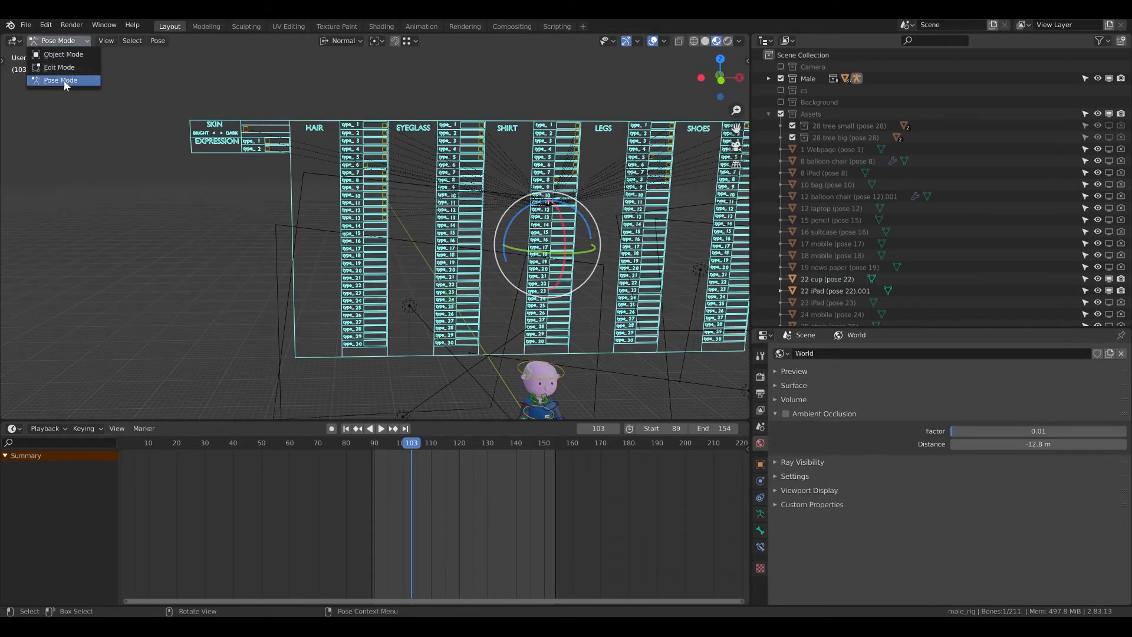
- In Pose Mode, move the skin slider so the skin turns vivid magenta
click(61, 80)
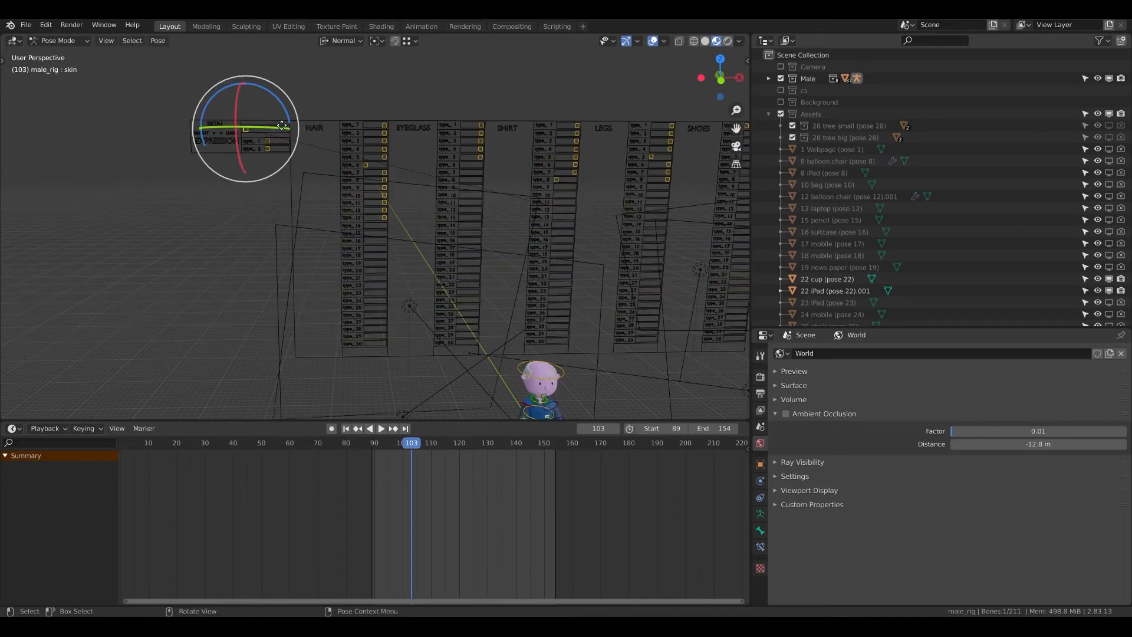
key(g)
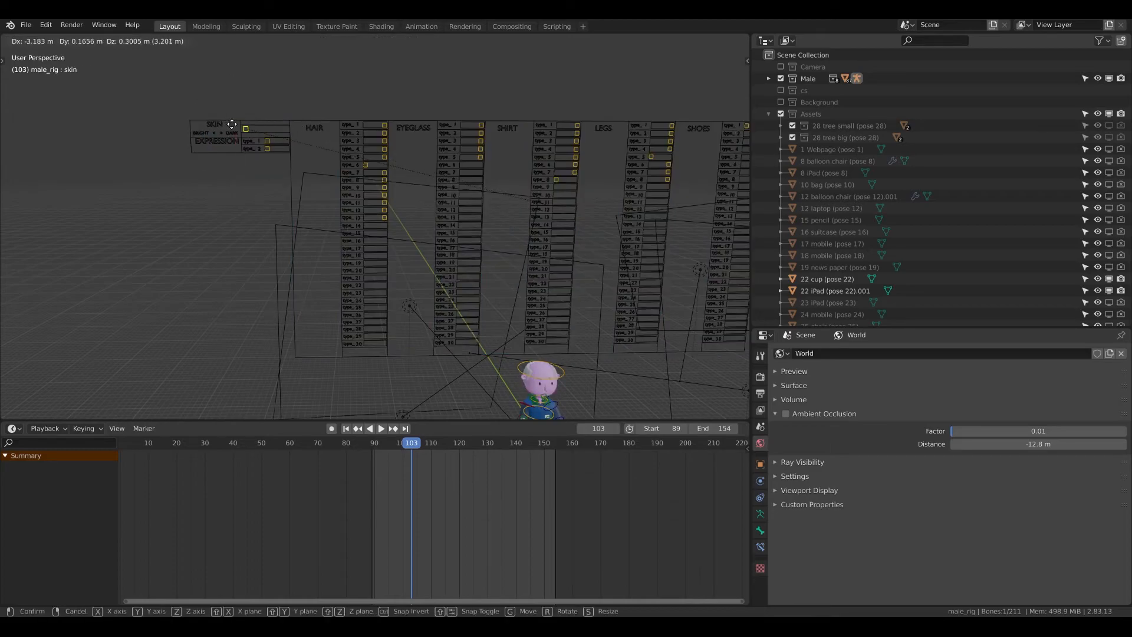
mouse_move(253, 120)
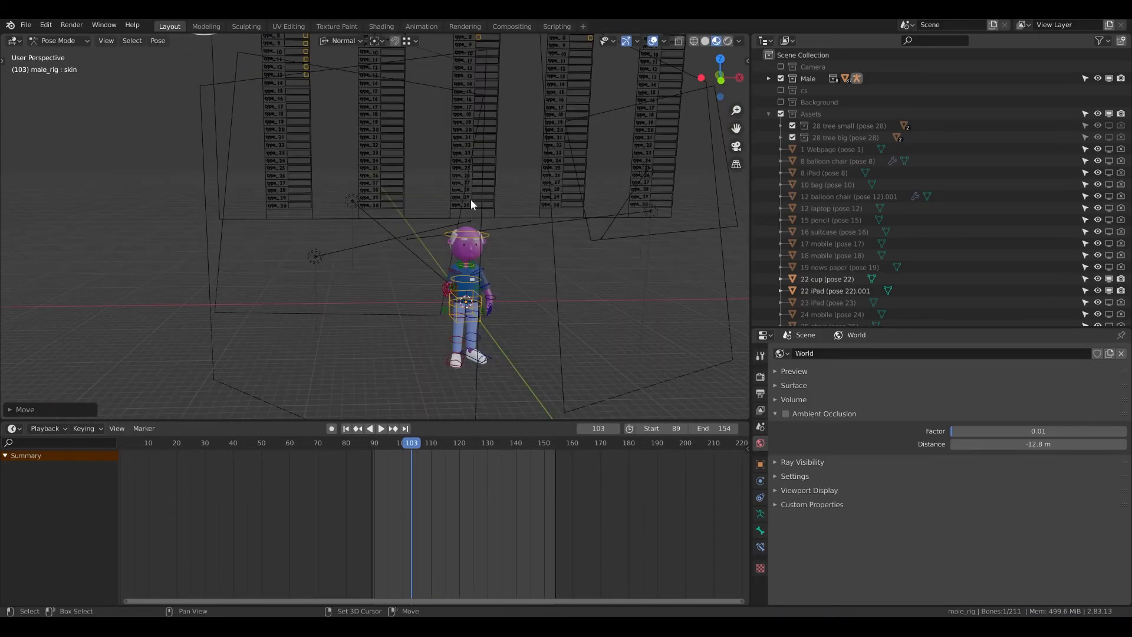
click(59, 41)
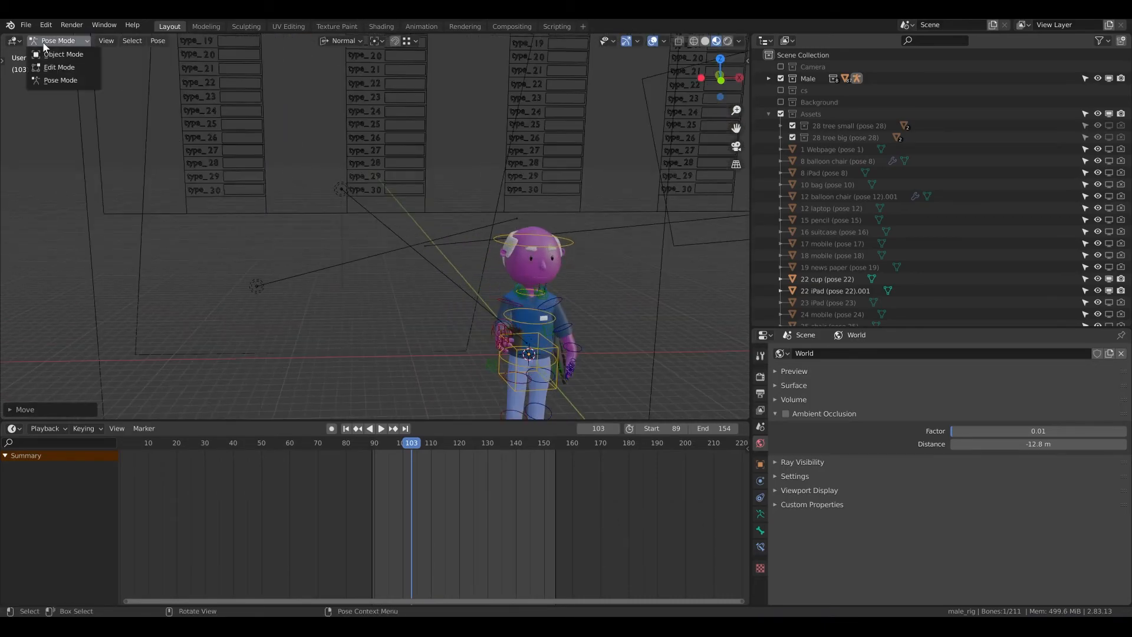